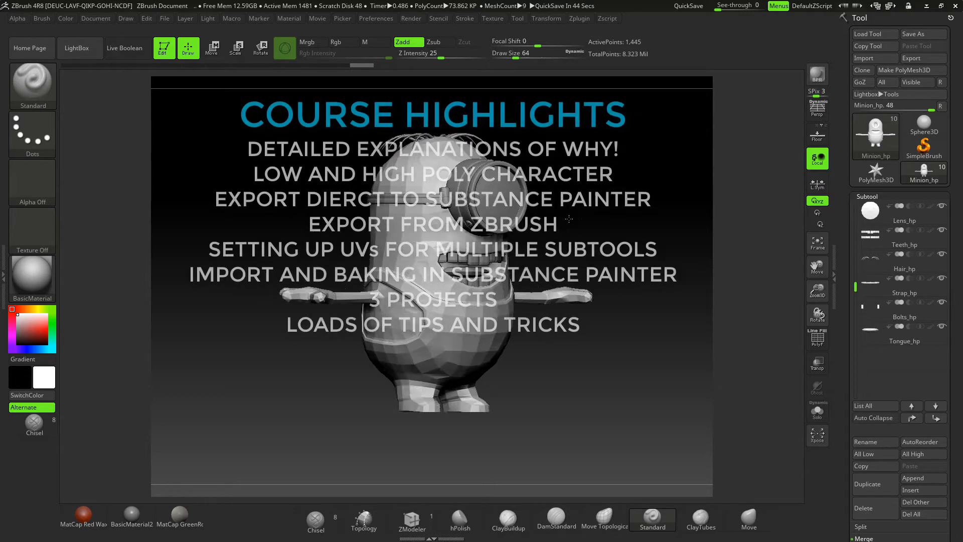
Show the high-poly minion with coloured polygroups and wireframe via Draw Polyframe.
{"action": "left_click", "coordinate": [817, 338]}
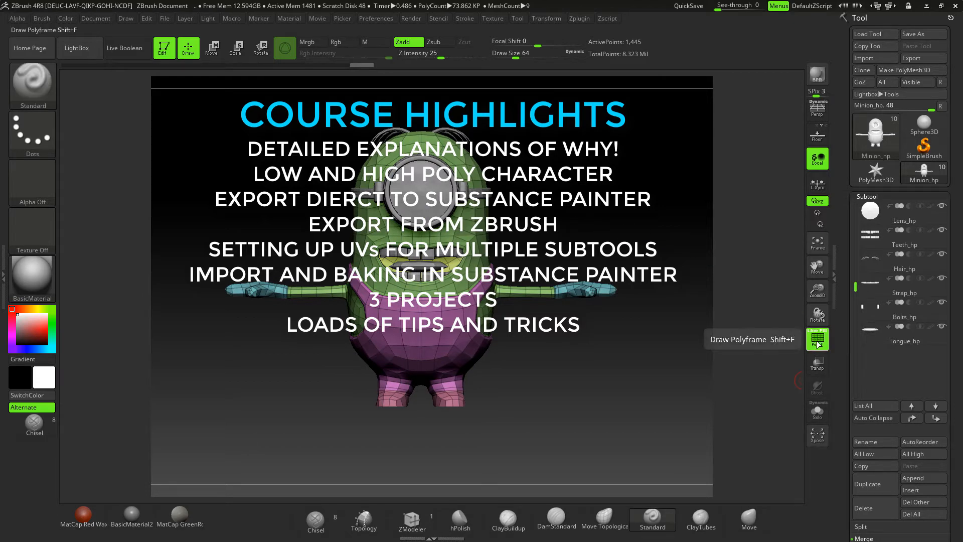
Display the textured high-poly minion with eye, goggles, teeth and overalls subtools.
{"action": "left_click", "coordinate": [818, 338]}
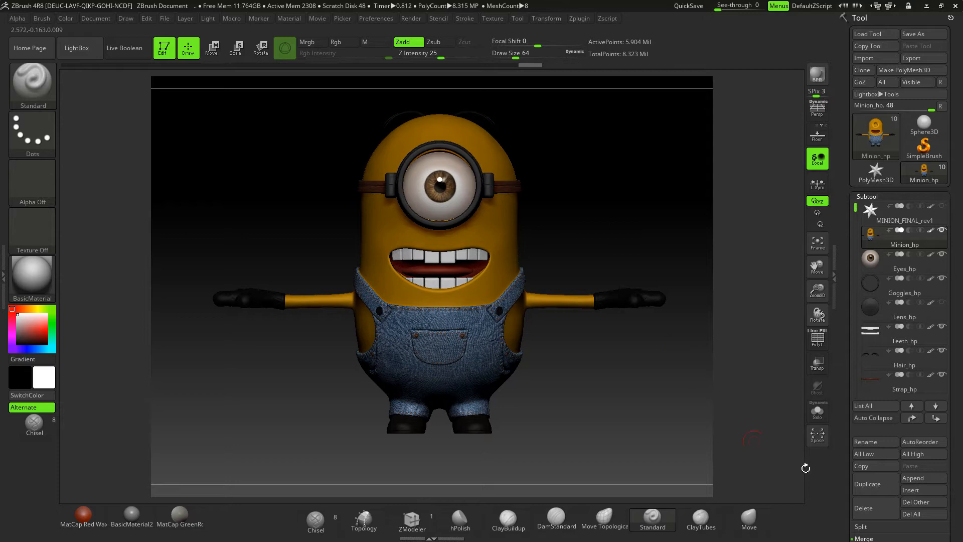
{"action": "mouse_move", "coordinate": [875, 484]}
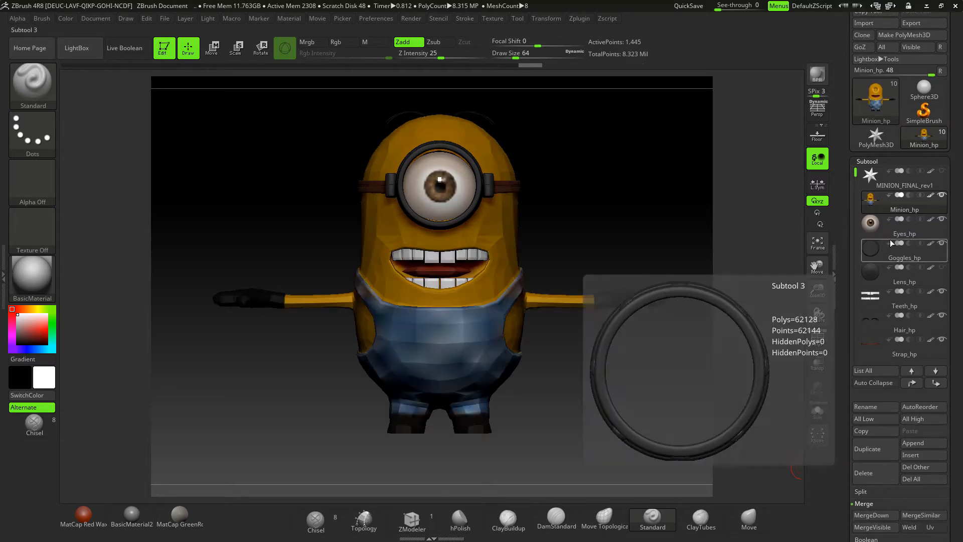
Show the low-poly minion as an untextured grey faceted mesh.
{"action": "left_click", "coordinate": [903, 200]}
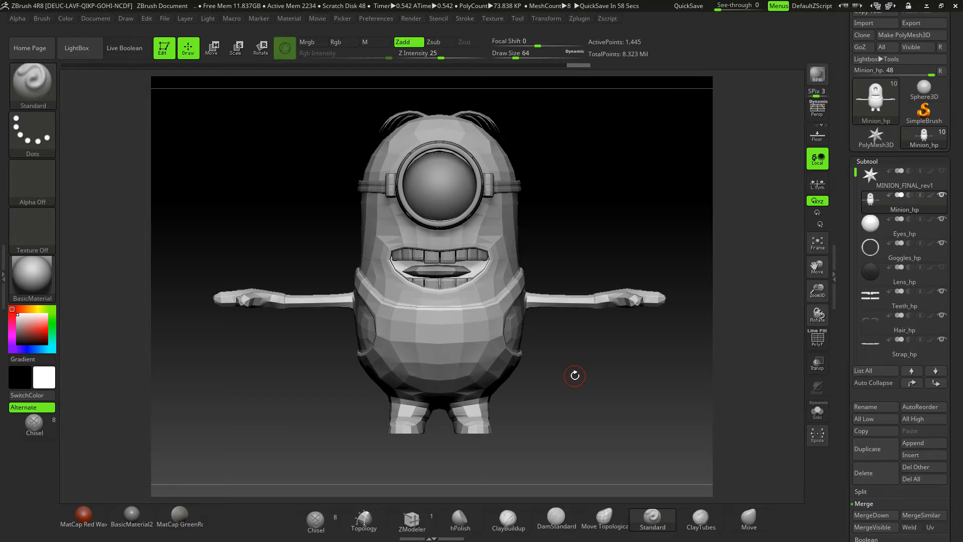
{"action": "mouse_move", "coordinate": [551, 239]}
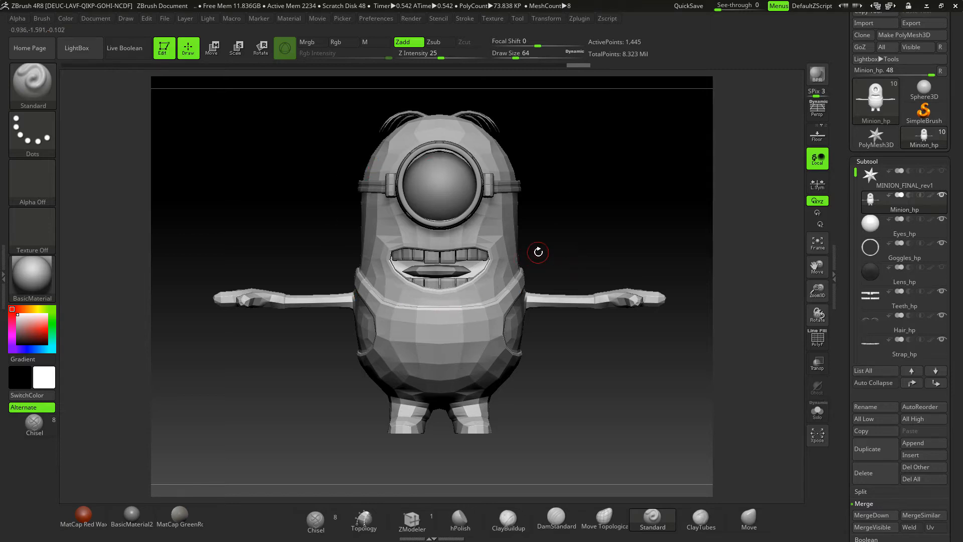
{"action": "mouse_move", "coordinate": [662, 186]}
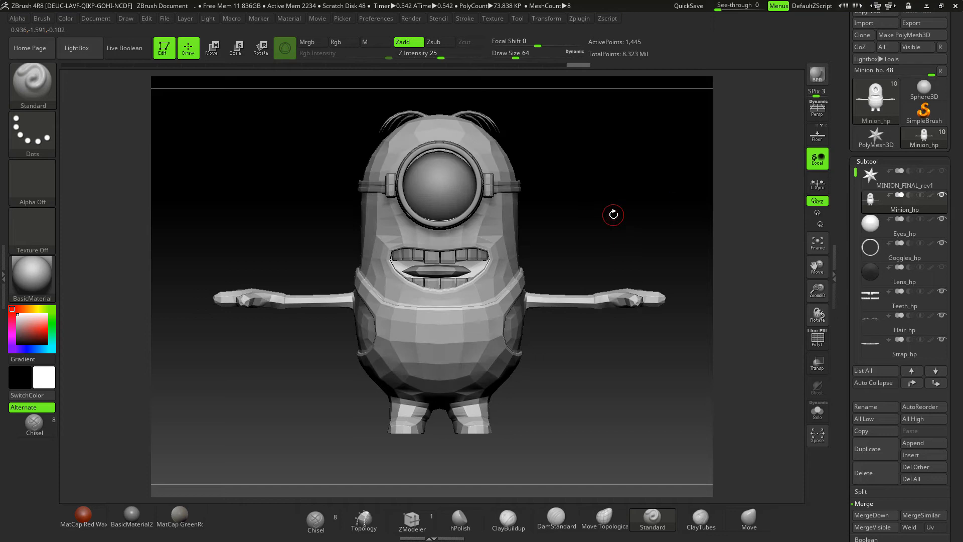
{"action": "mouse_move", "coordinate": [595, 218]}
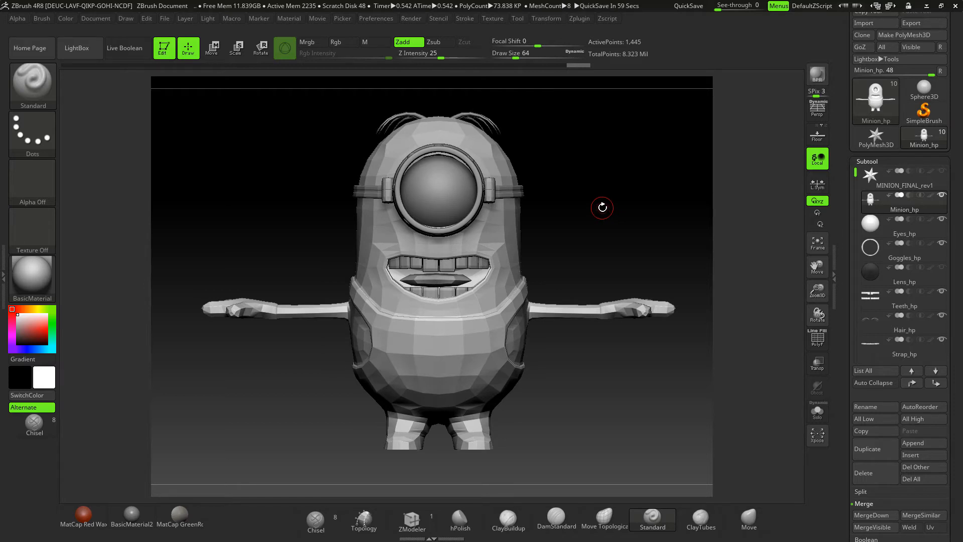
{"action": "mouse_move", "coordinate": [588, 218]}
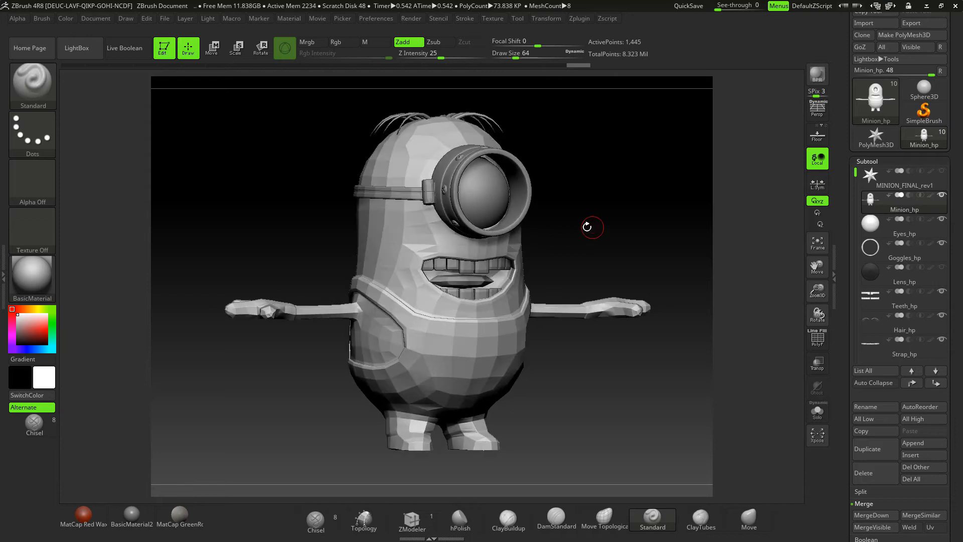
{"action": "mouse_move", "coordinate": [581, 227]}
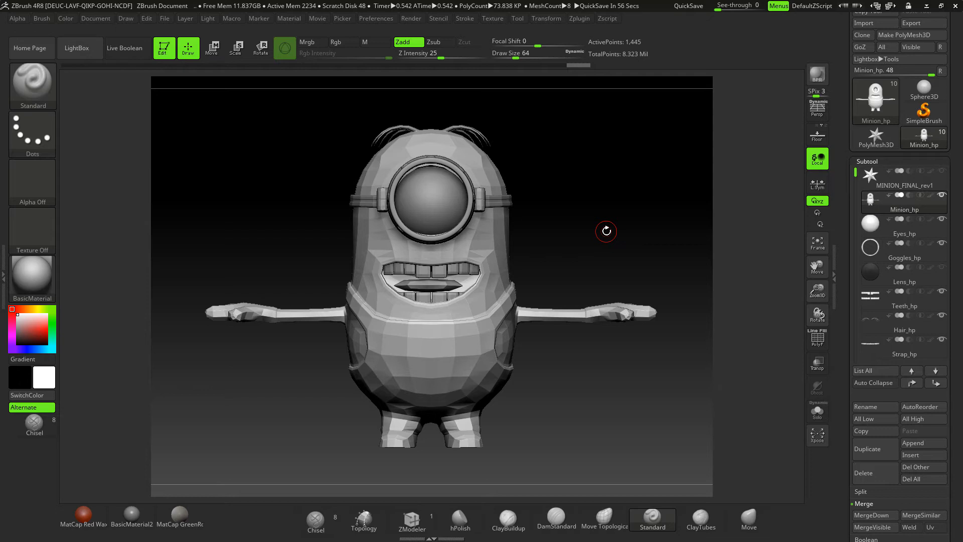
{"action": "mouse_move", "coordinate": [630, 242]}
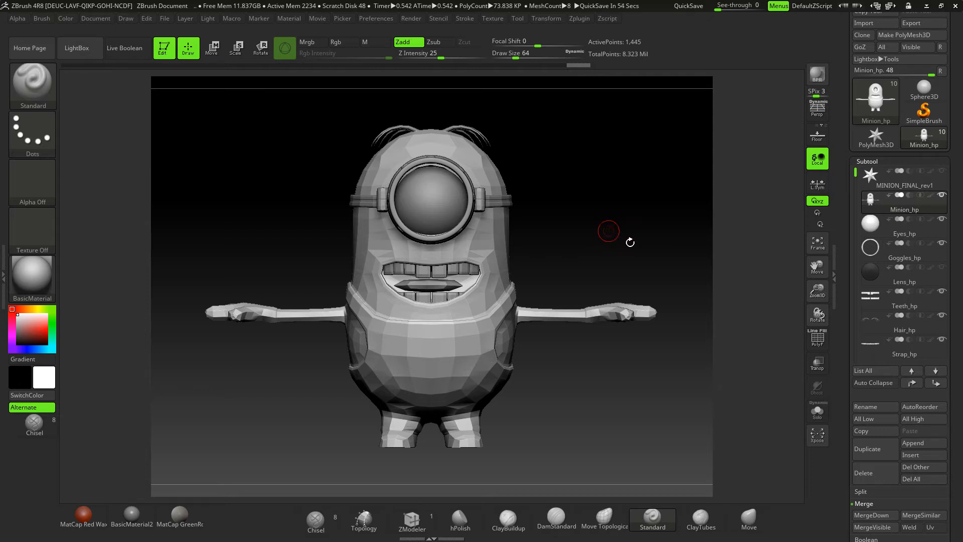
{"action": "mouse_move", "coordinate": [636, 243]}
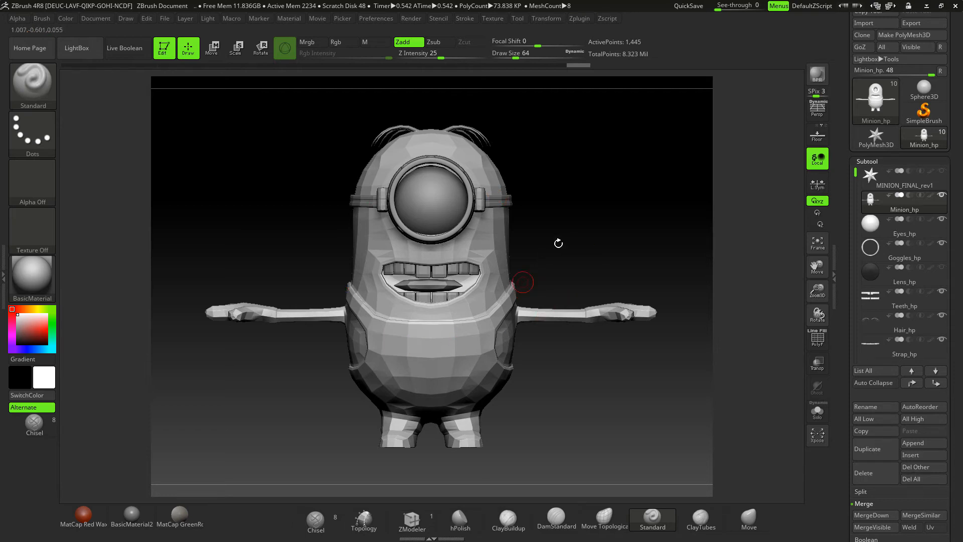
{"action": "mouse_move", "coordinate": [675, 194]}
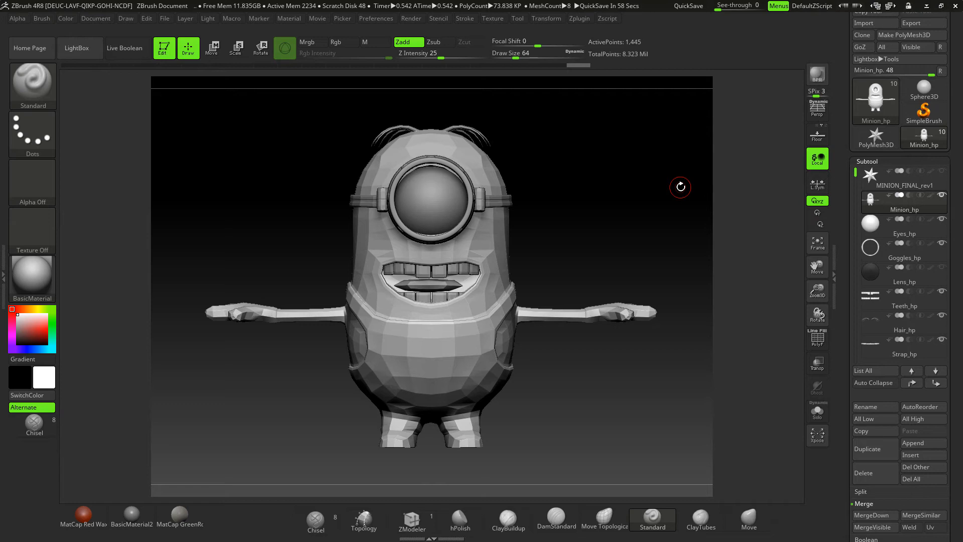
{"action": "mouse_move", "coordinate": [789, 300]}
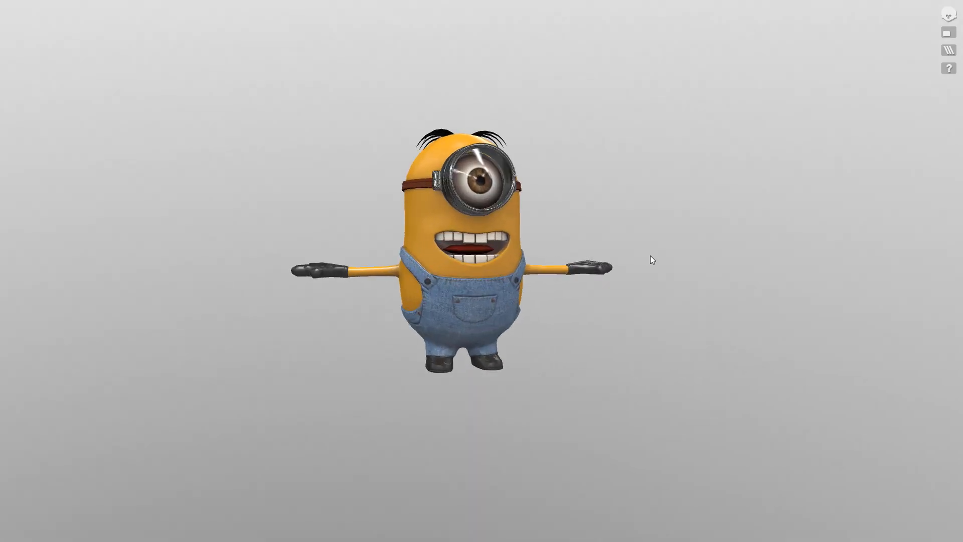
Split the minion into Normals, Albedo, Reflectivity, Gloss and Topology bands with triangle and vertex counts.
{"action": "left_click", "coordinate": [948, 50]}
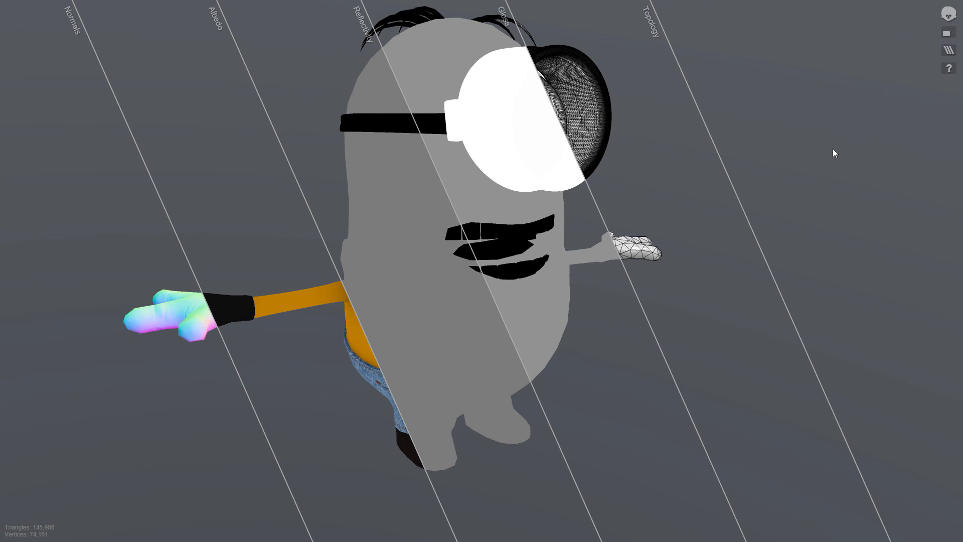
{"action": "mouse_move", "coordinate": [826, 146]}
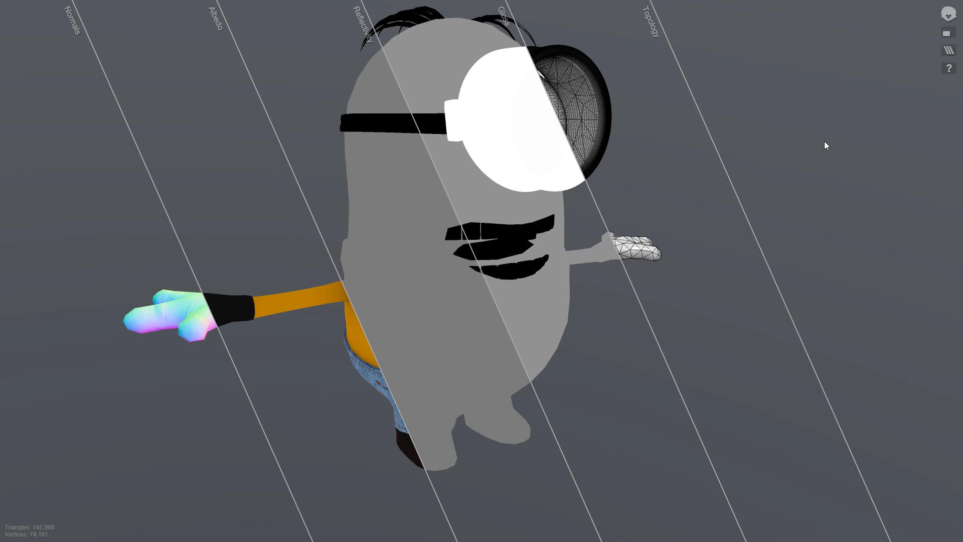